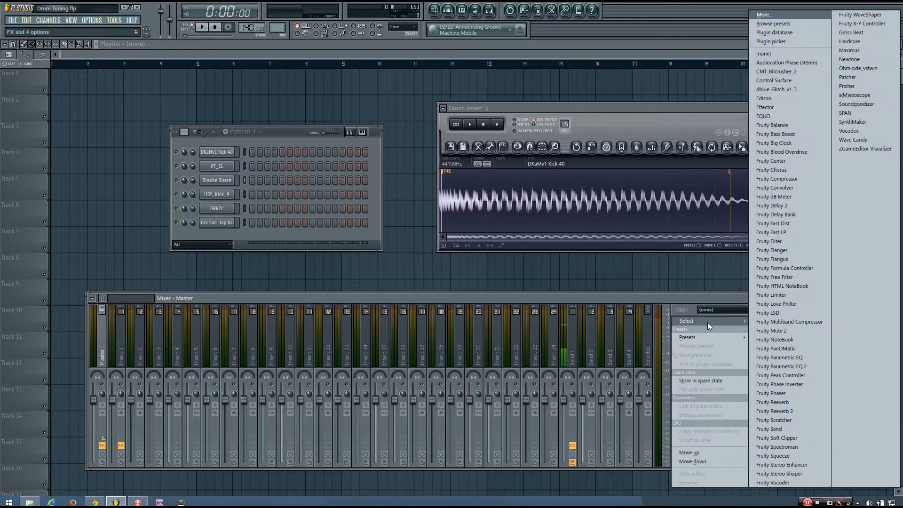
mouse_move(738, 325)
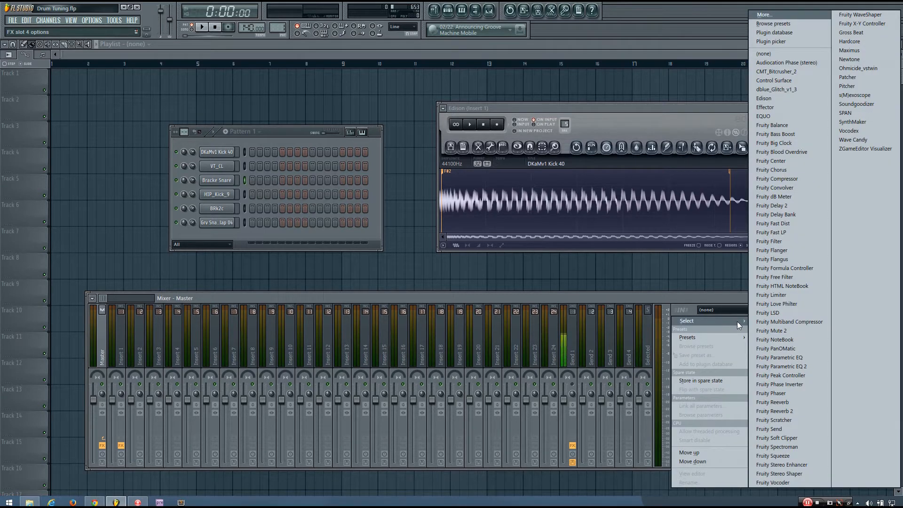
mouse_move(789, 322)
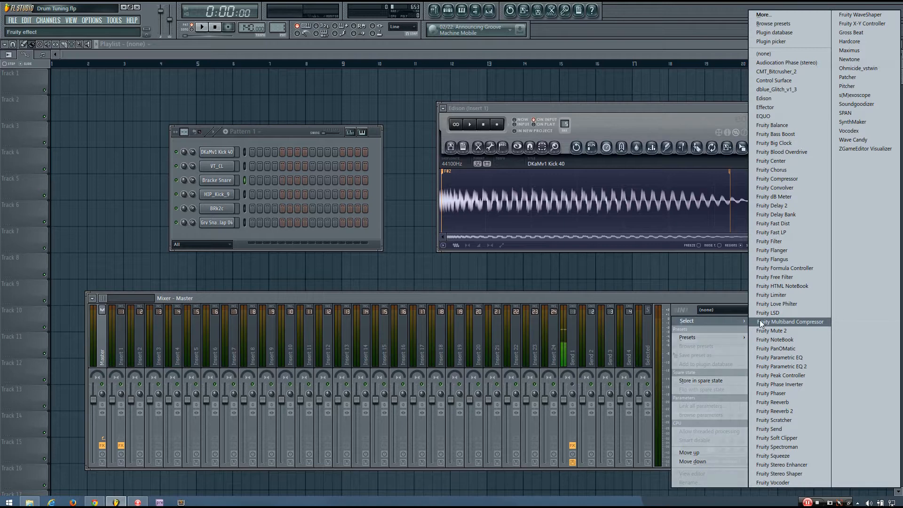
mouse_move(784, 267)
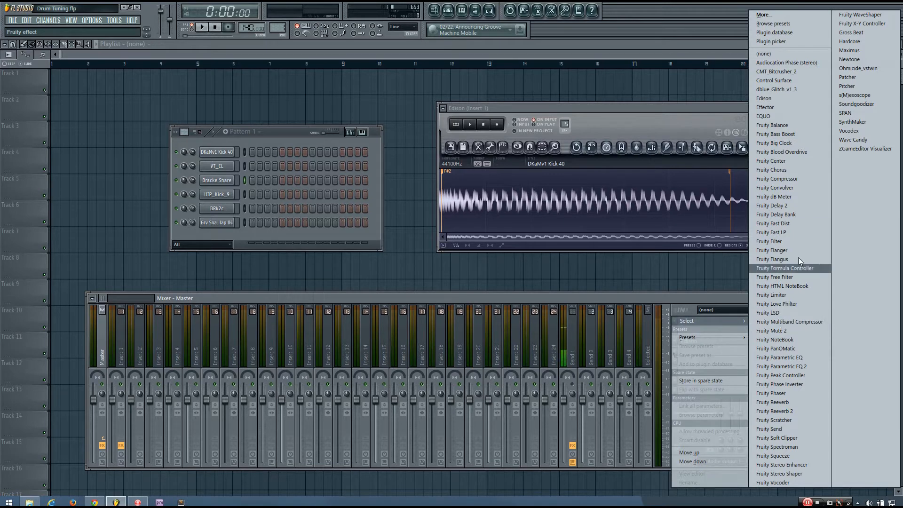
mouse_move(852, 139)
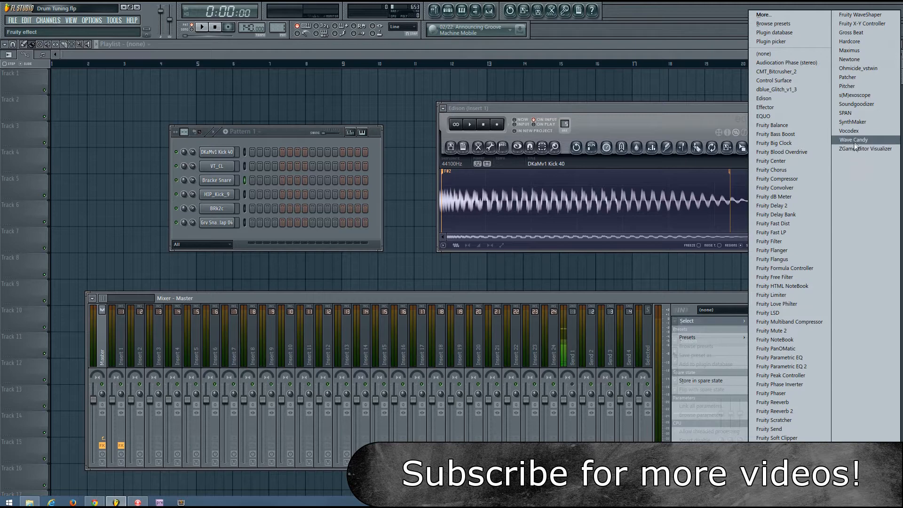
Load Wave Candy into the master track's empty FX slot below Edison
left_click(854, 139)
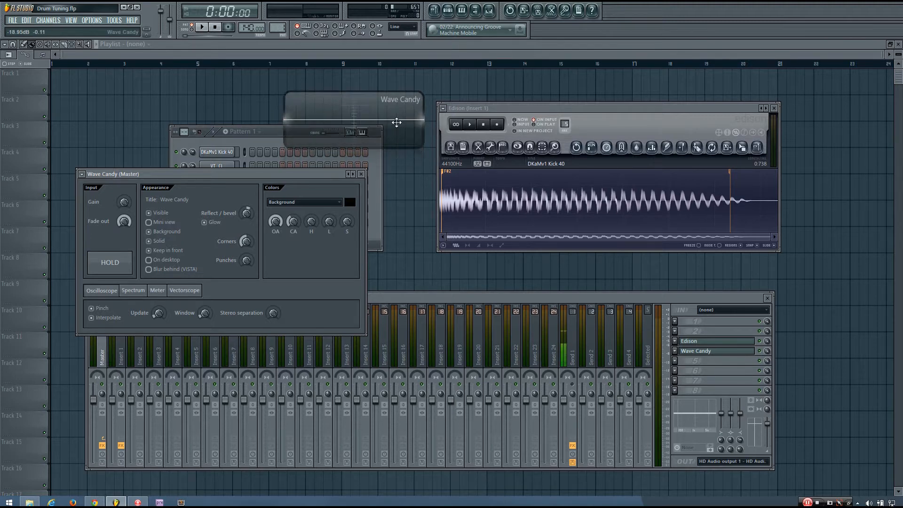
Switch Wave Candy to Spectrum mode at Max res and close its settings
left_click(133, 290)
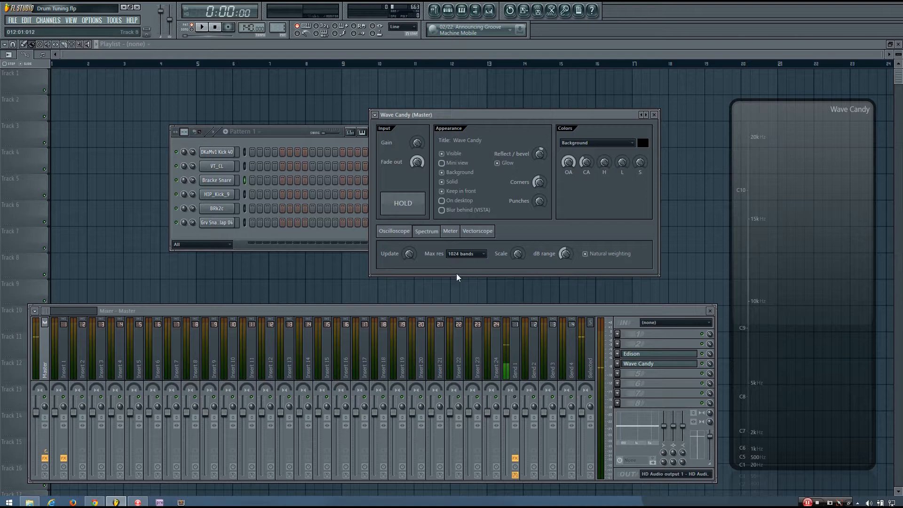
left_click(484, 254)
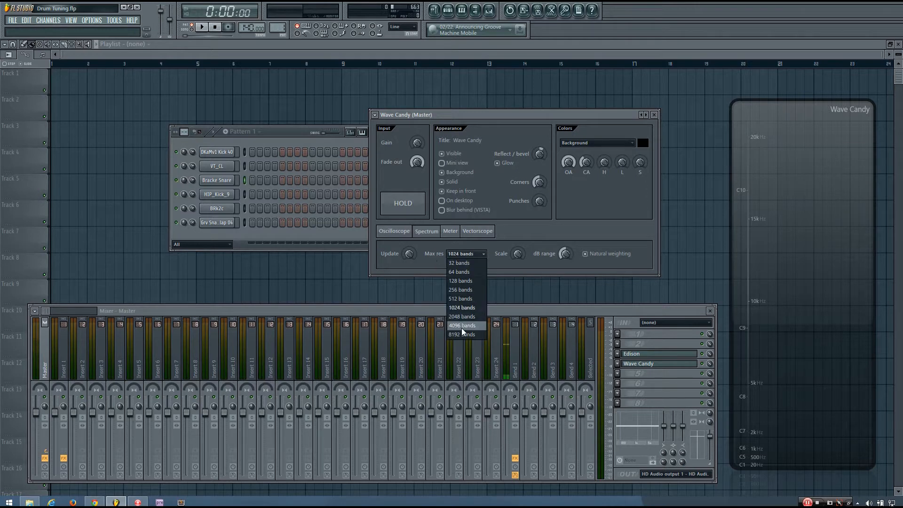
left_click(461, 334)
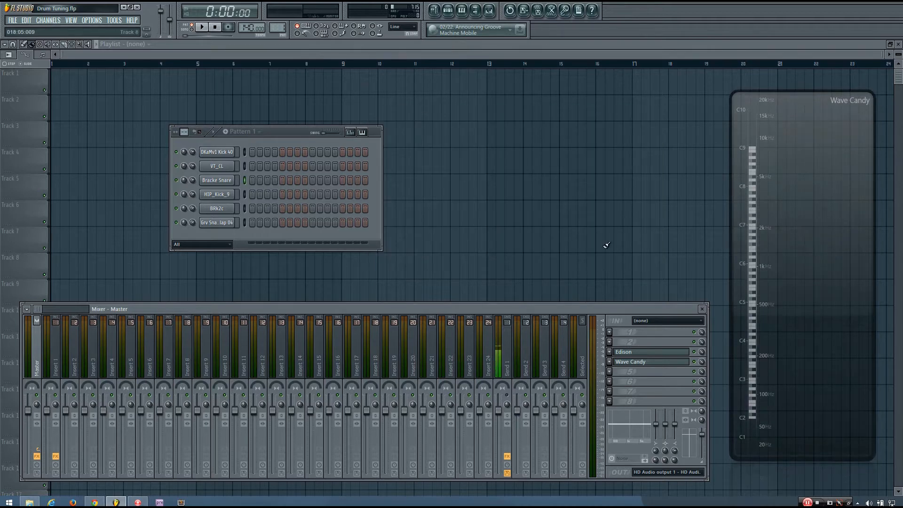
Move the Step Sequencer aside and open Bracke Snare's Channel settings
left_click_drag(241, 131, 220, 119)
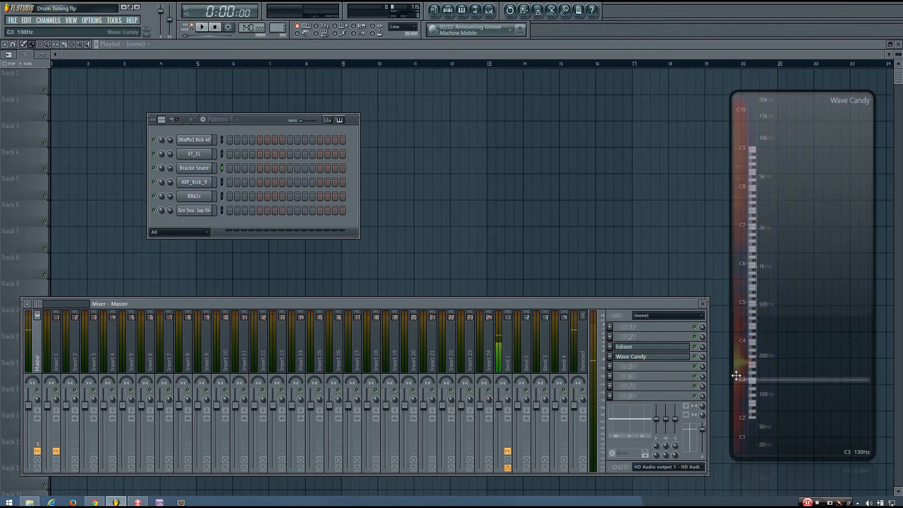
left_click_drag(737, 379, 760, 367)
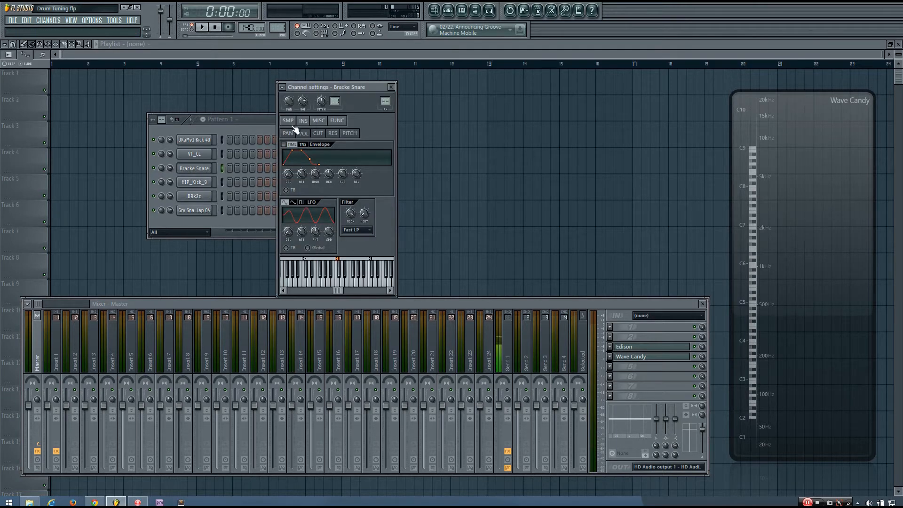
Preview the snare on the channel keyboard, then close its Channel settings
left_click(303, 121)
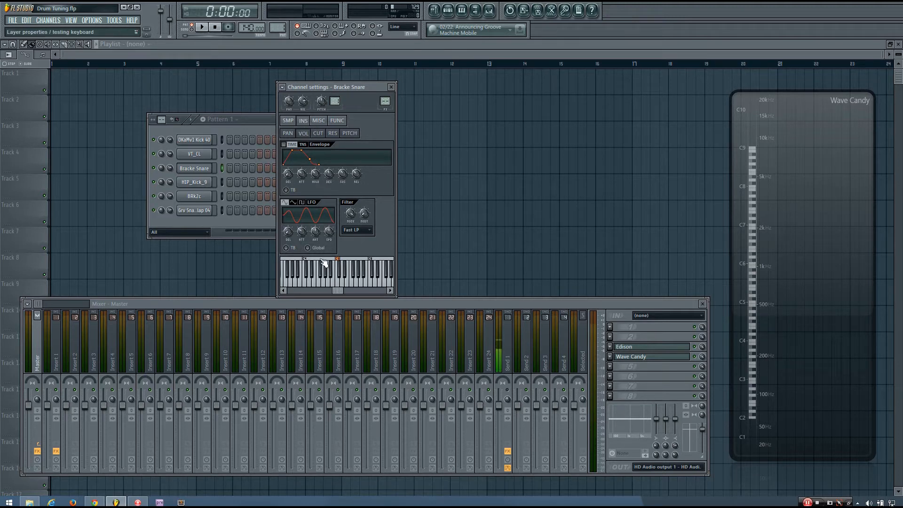
left_click(318, 259)
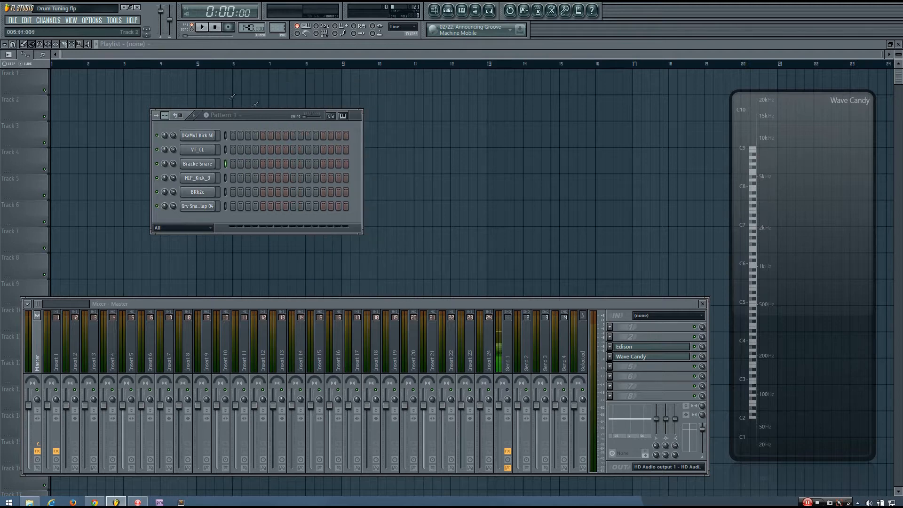
Add a Sytrus instrument channel, named Default, through the Channels menu
left_click_drag(218, 115, 218, 107)
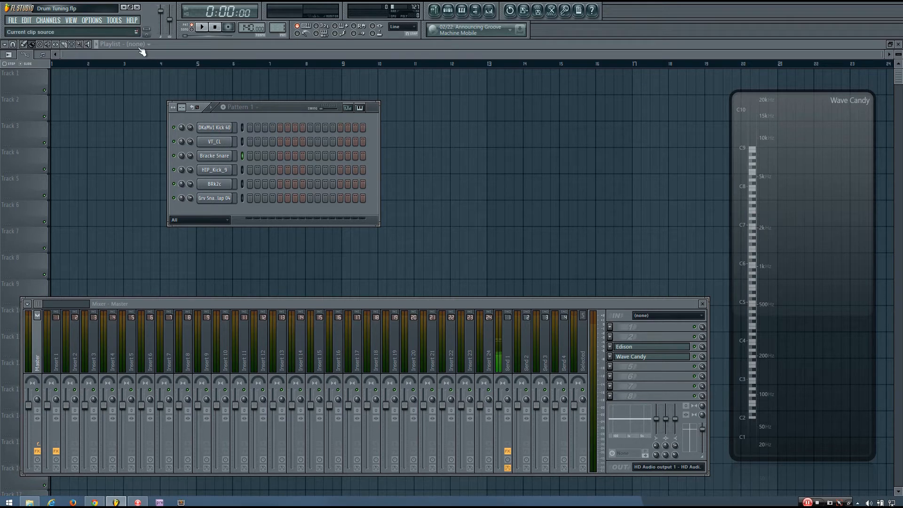
left_click(71, 20)
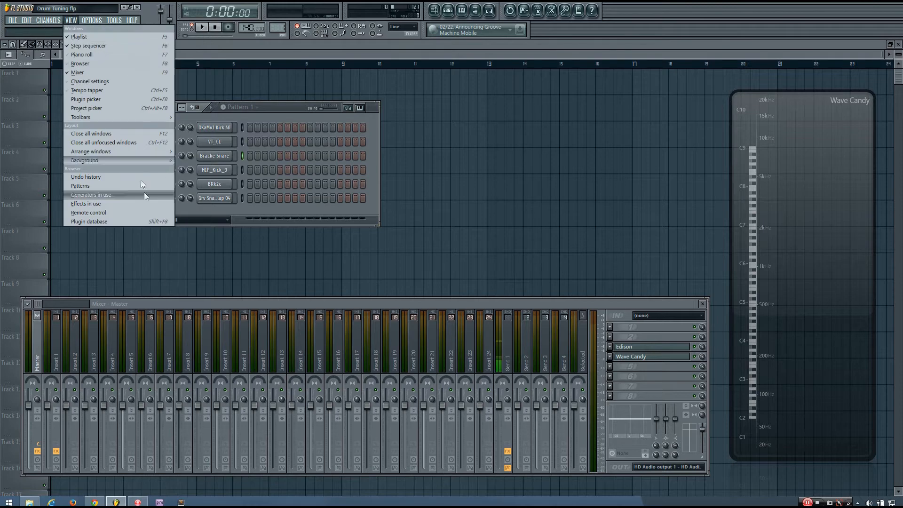
left_click(48, 20)
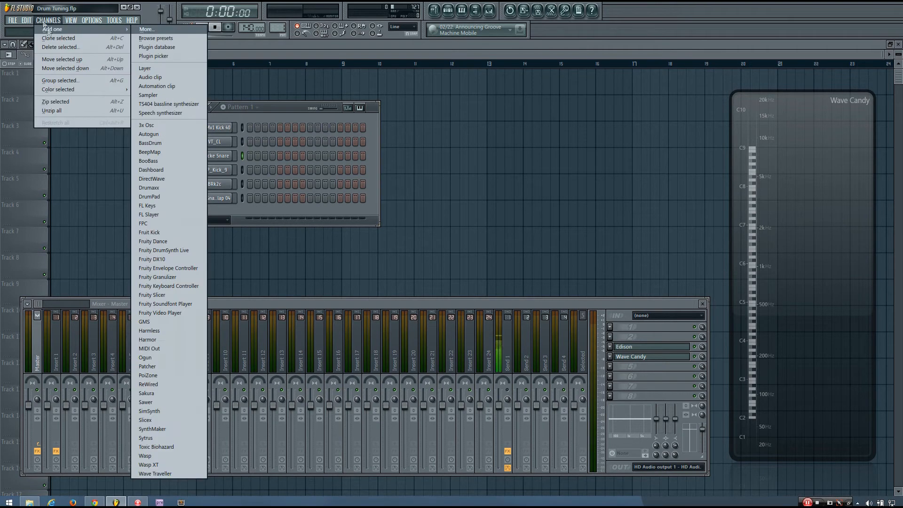
left_click(146, 438)
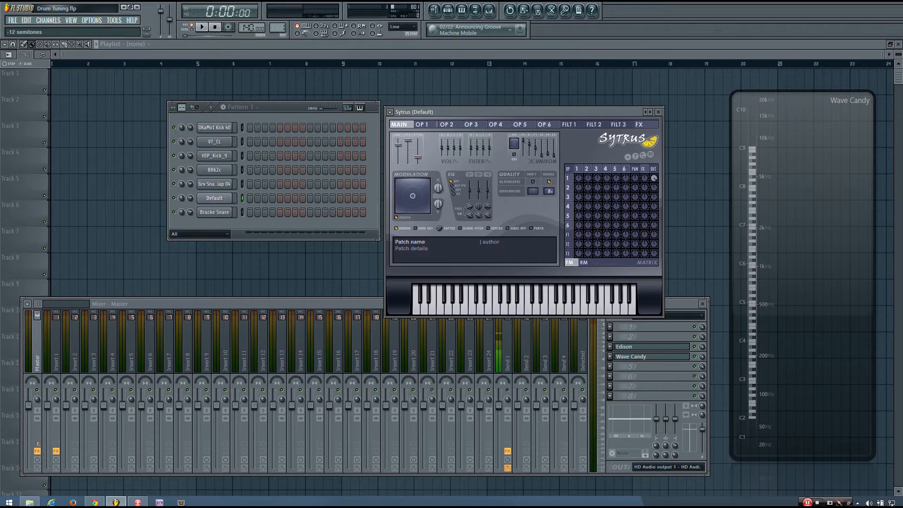
Show operator 1's volume settings page in Sytrus
left_click(243, 212)
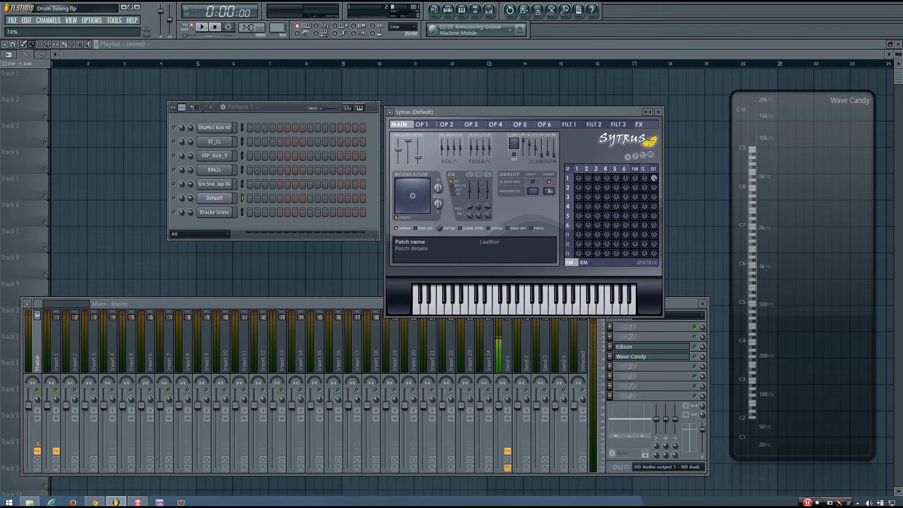
left_click(422, 124)
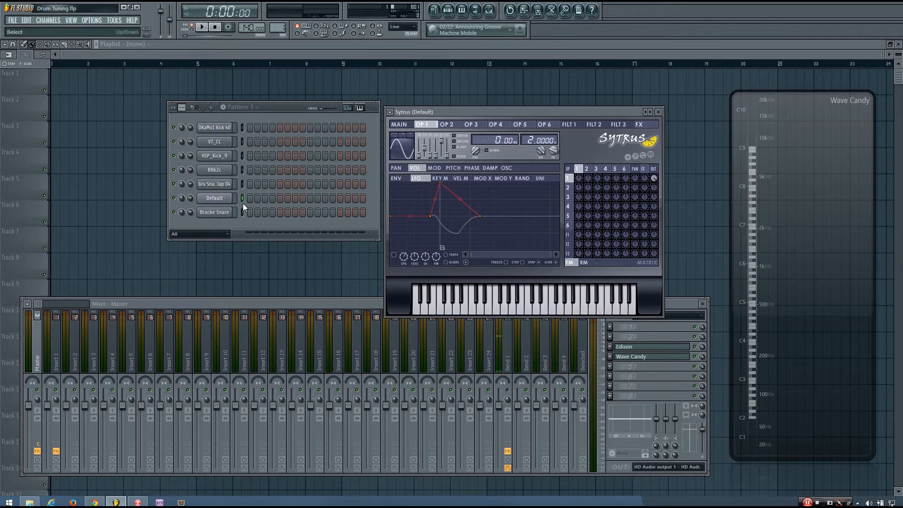
Reshape Sytrus operator 1's volume envelope into a short decay and open Bracke Snare settings
left_click(396, 177)
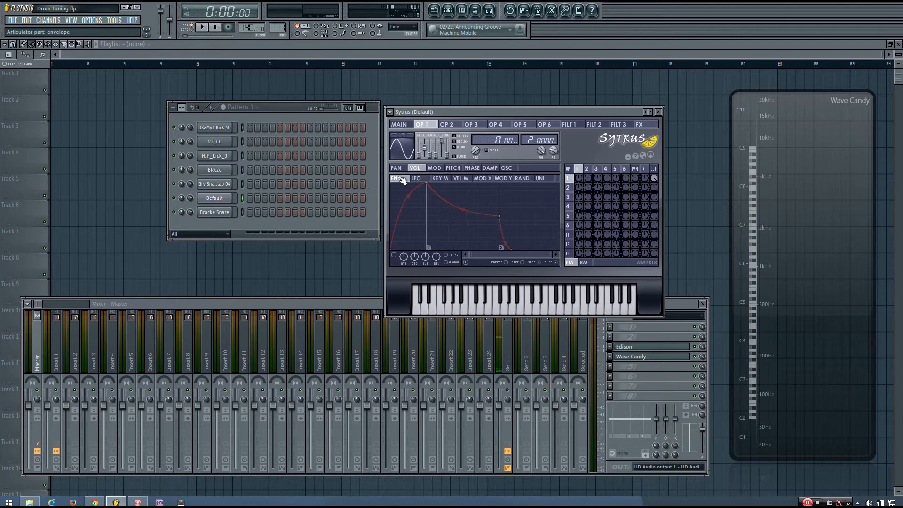
left_click_drag(426, 176, 392, 211)
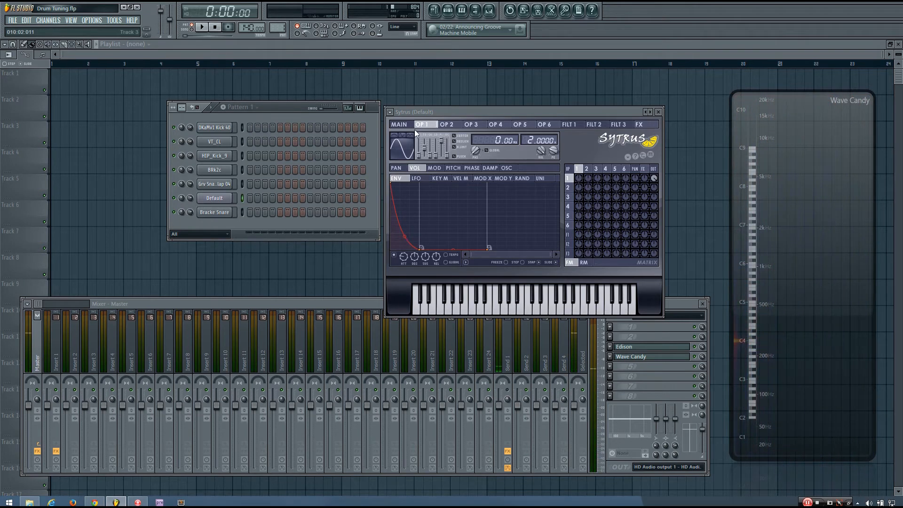
left_click(398, 124)
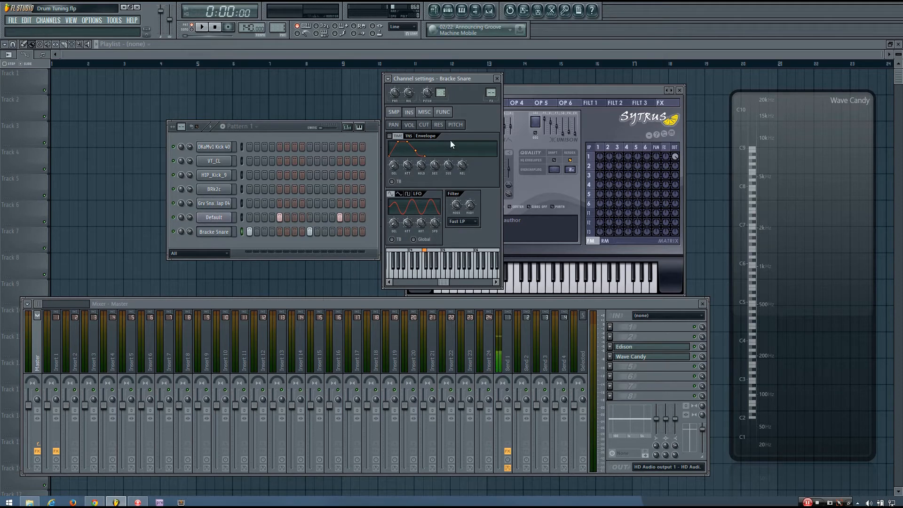
Bring up the effect plugin list from an empty Master mixer slot
left_click(201, 27)
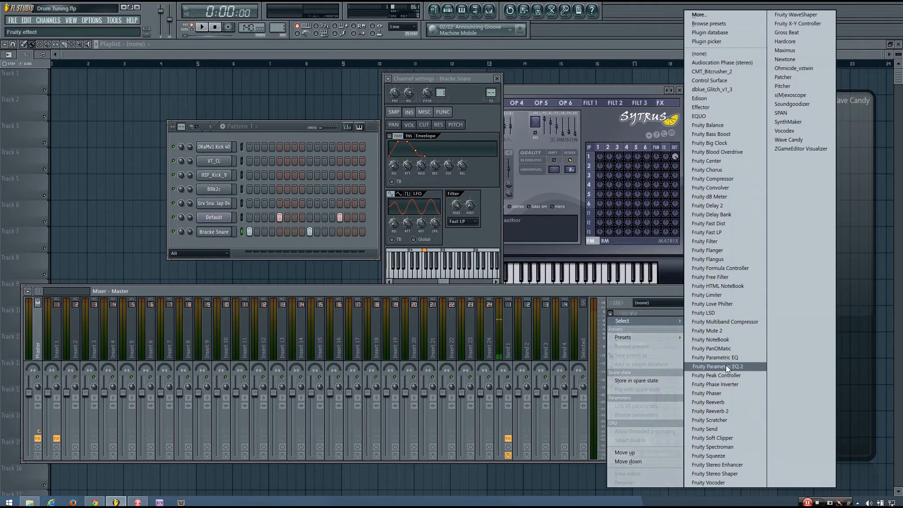
Load Fruity Parametric EQ 2 on the master and drag its low-pass cutoff down
left_click(717, 366)
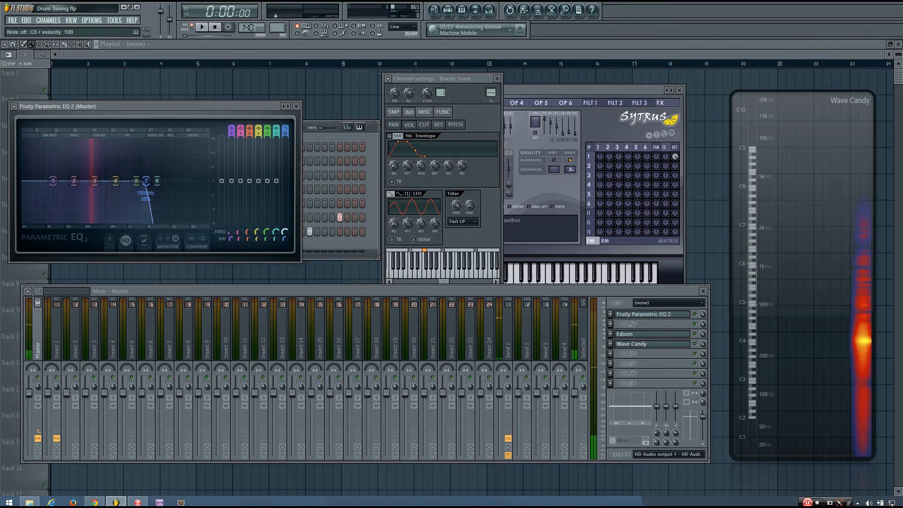
left_click_drag(156, 180, 94, 194)
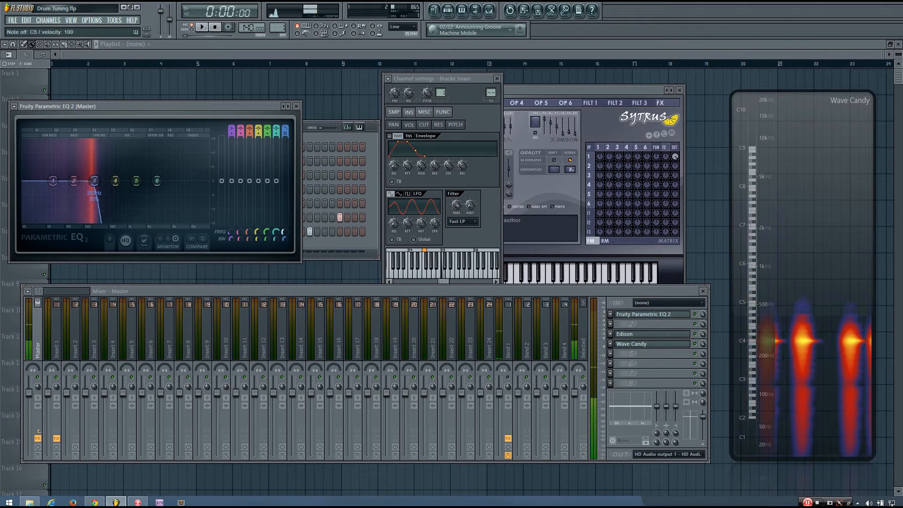
left_click_drag(94, 180, 96, 180)
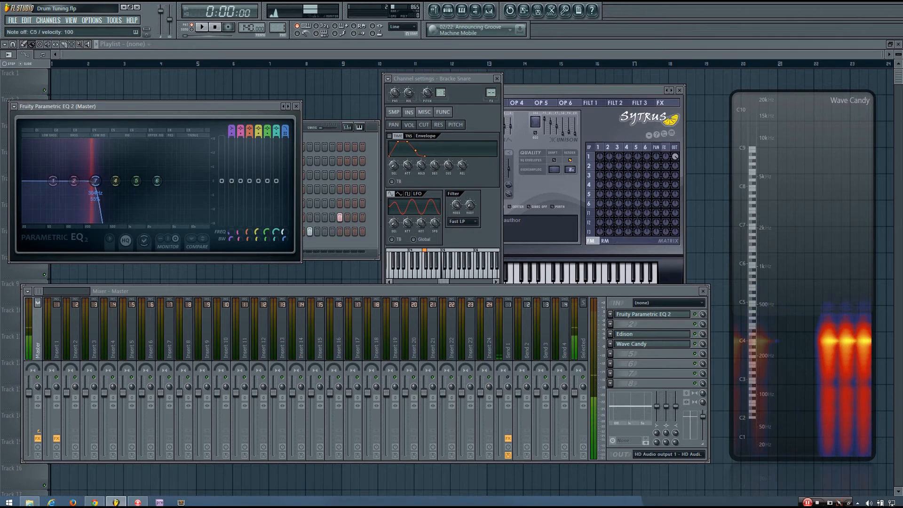
left_click(201, 27)
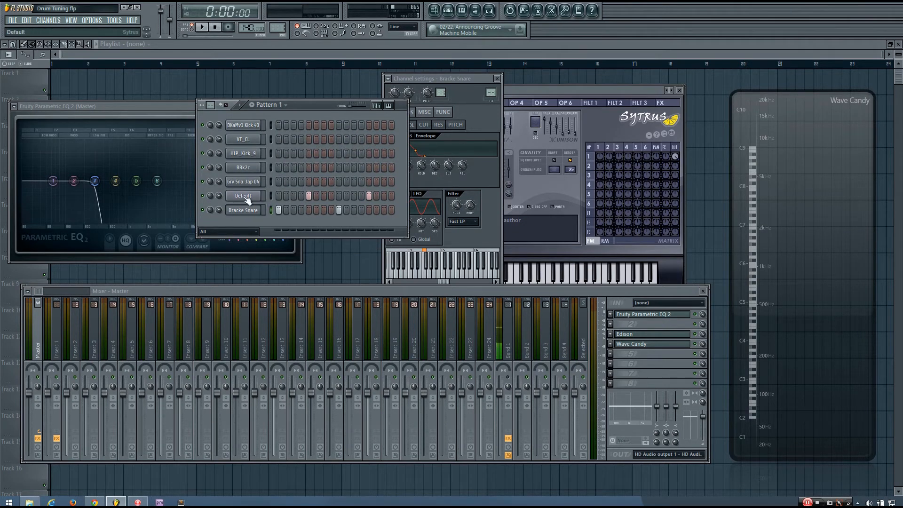
Audition the Default Sytrus tone and Bracke Snare, then raise the snare's settings window
left_click(202, 28)
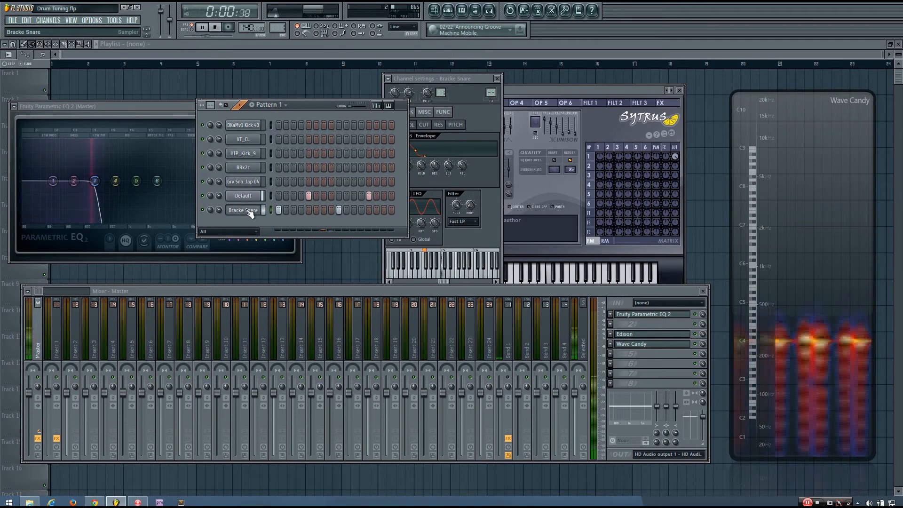
left_click(201, 27)
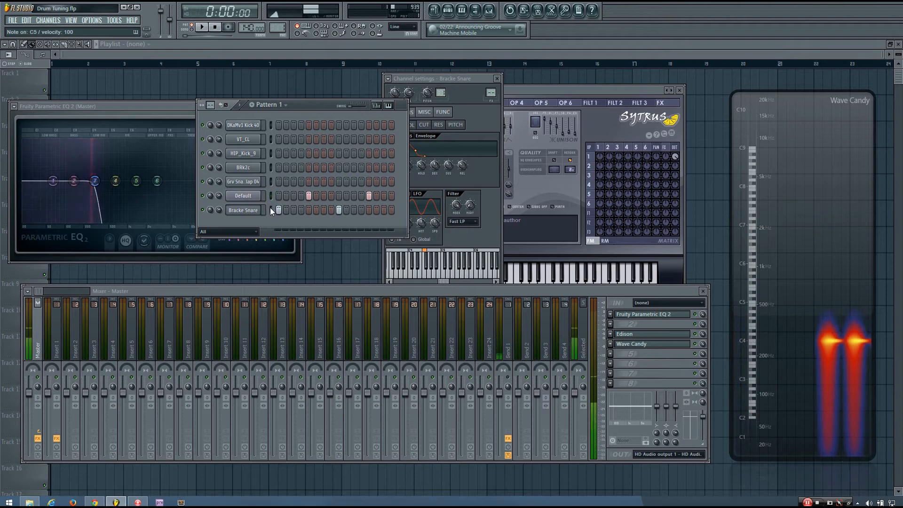
left_click(242, 210)
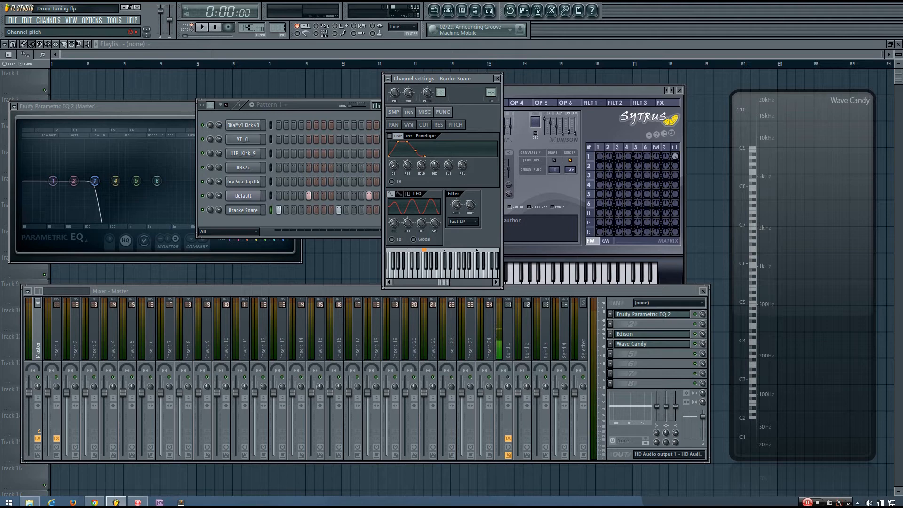
Adjust the Bracke Snare pitch knob and bring up the Sytrus reference tone's settings
left_click(202, 27)
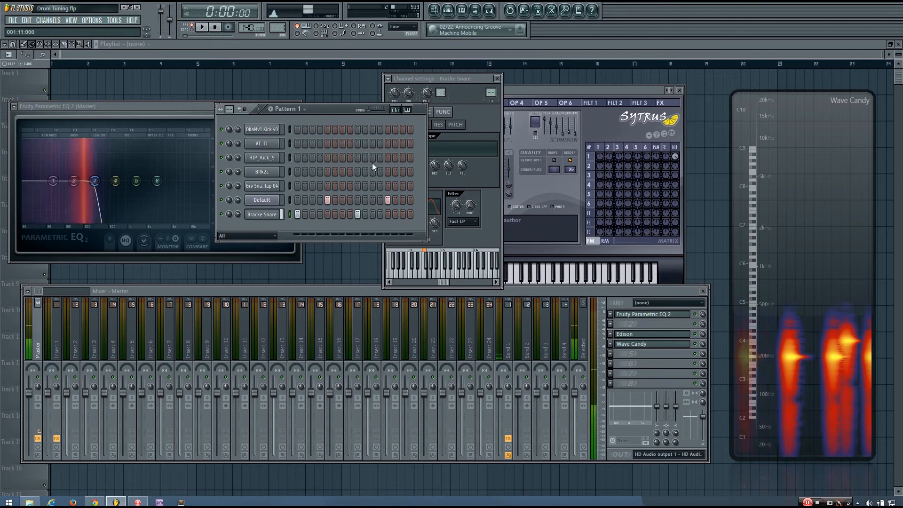
left_click(293, 213)
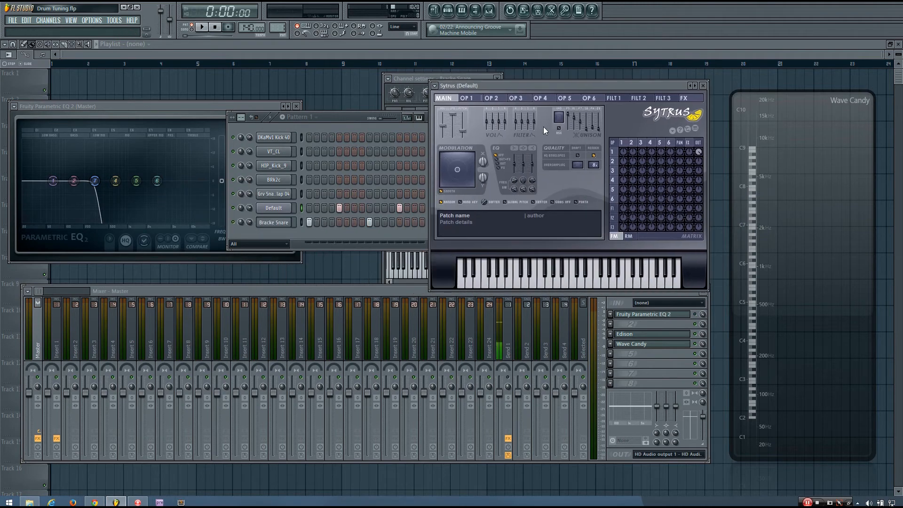
View Sytrus OP 1, play the snare against the reference tone, then close Sytrus and Parametric EQ 2
left_click(467, 98)
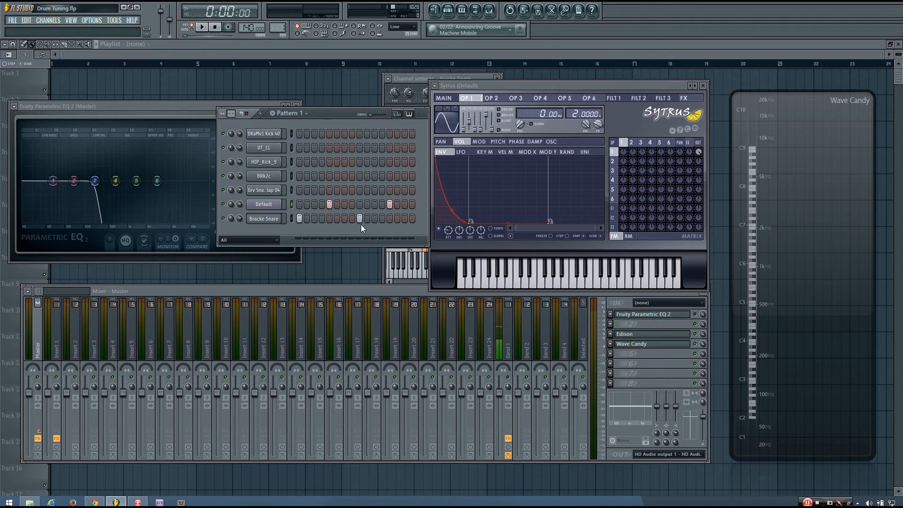
left_click(297, 218)
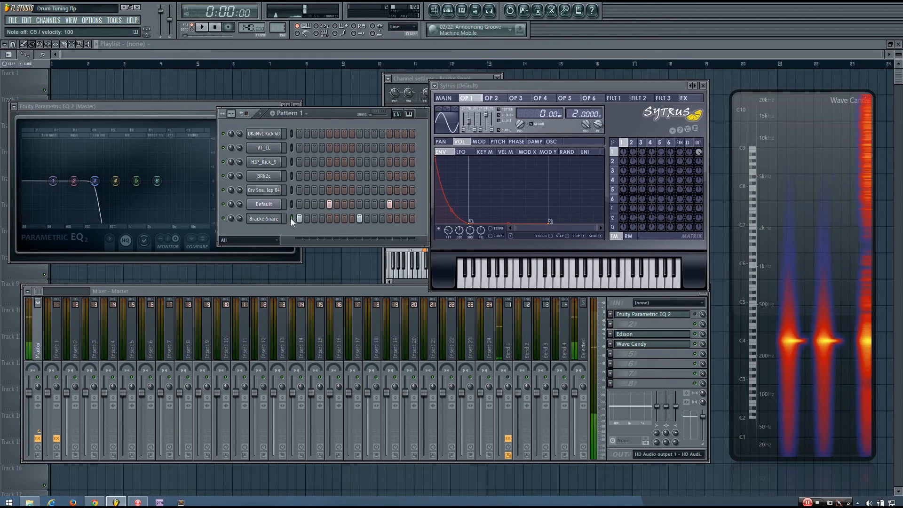
left_click(202, 28)
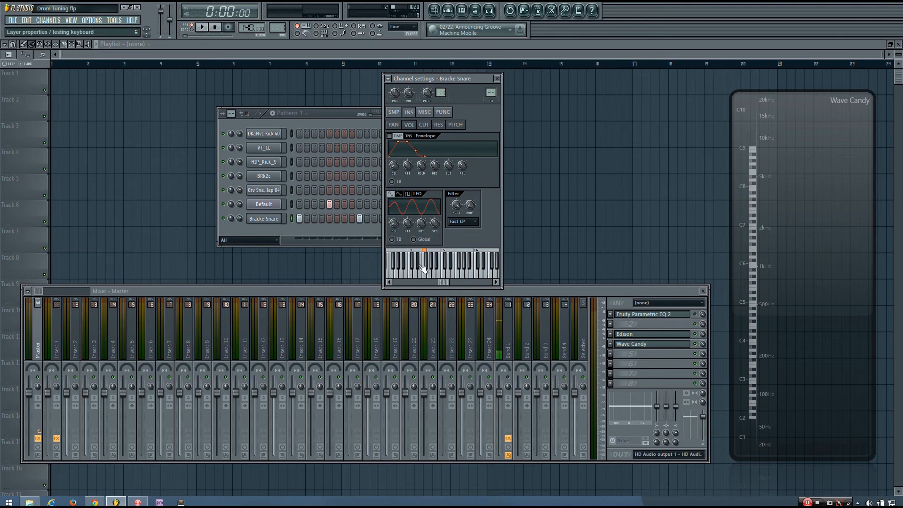
Open Bracke Snare's piano roll with an E4 note at the start of bar 1
left_click(424, 265)
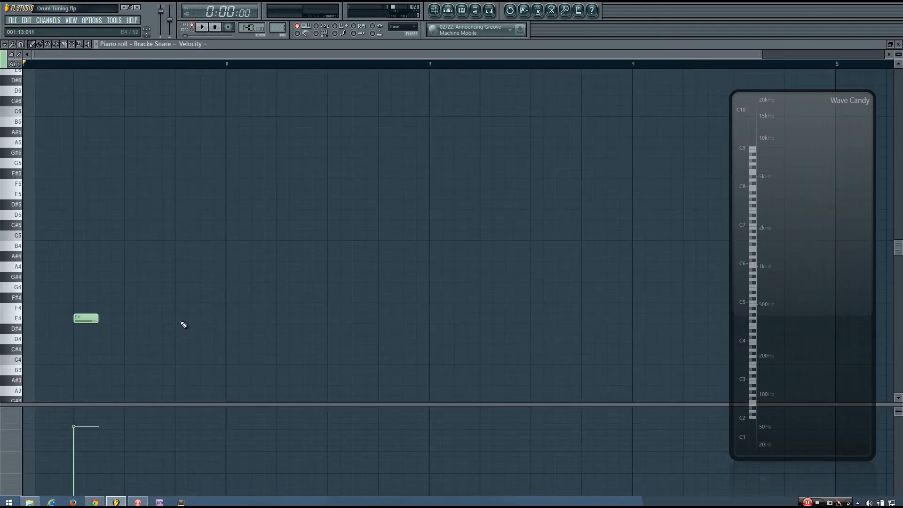
Add three more E4 snare notes, play, close the piano roll, and nudge the Channel Rack left
left_click(187, 318)
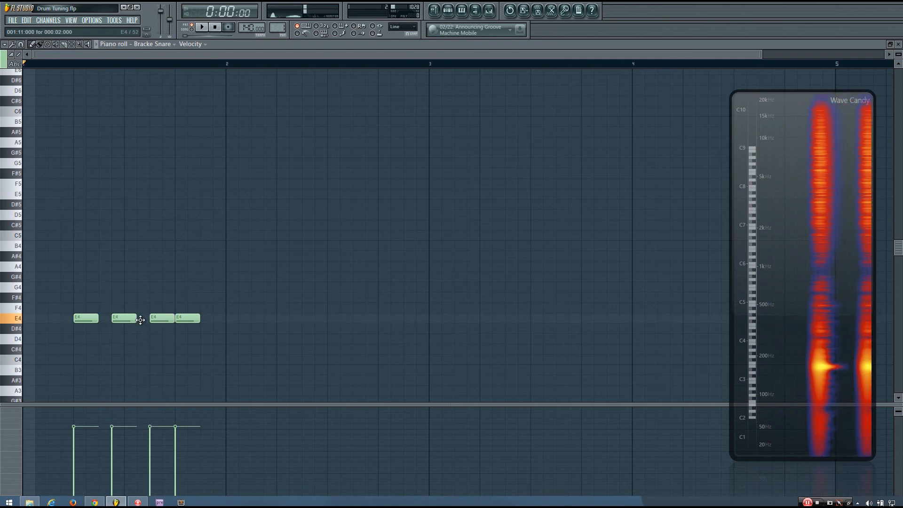
left_click(202, 28)
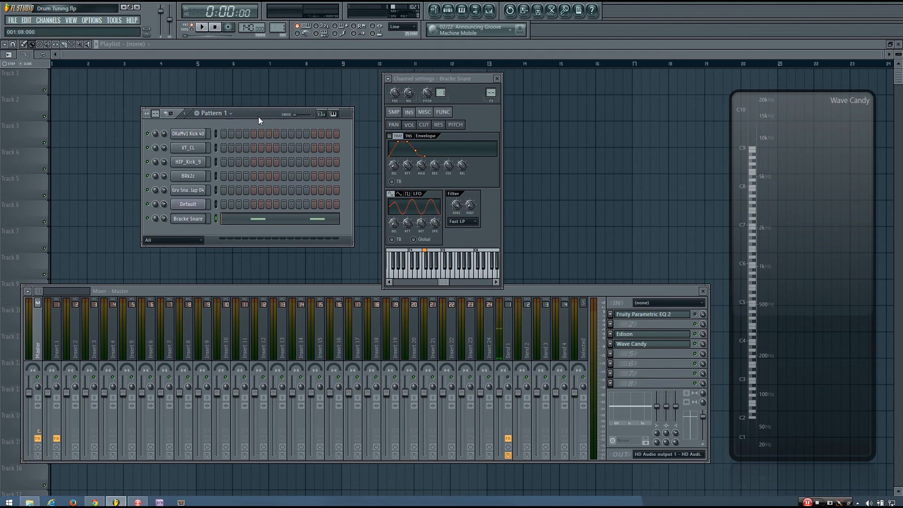
left_click_drag(259, 113, 257, 112)
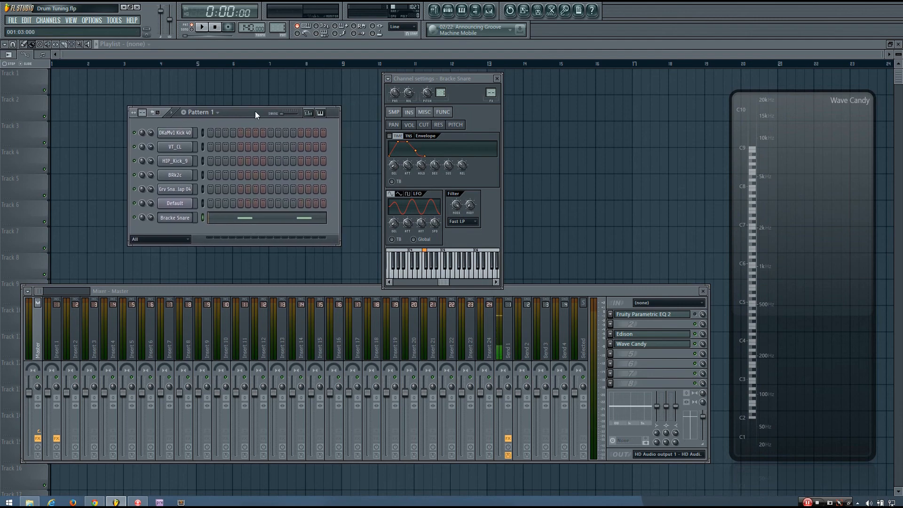